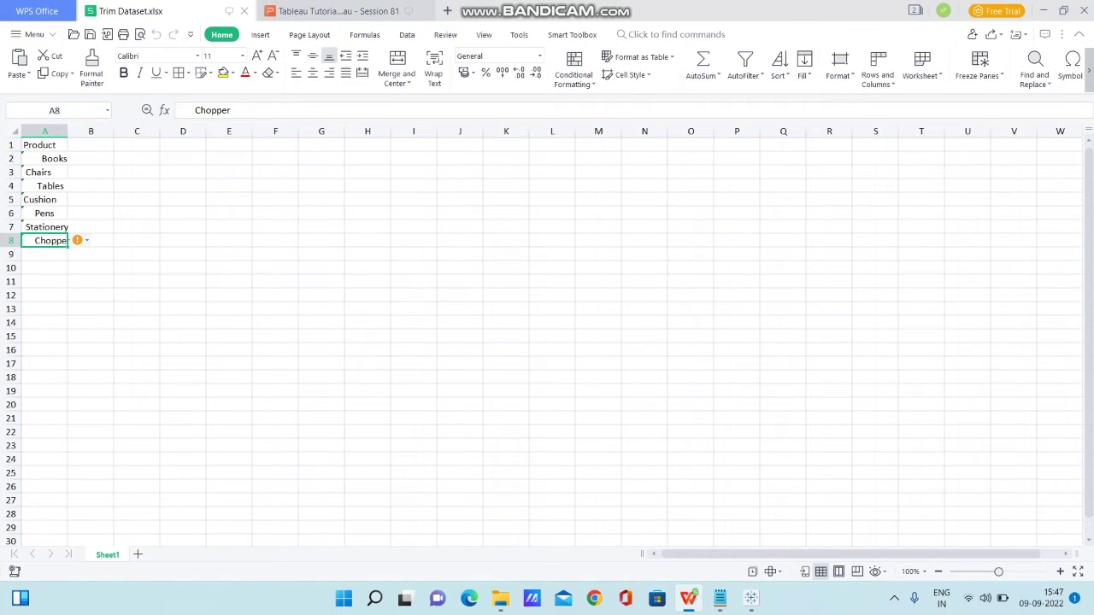
Inspect the spaced-out product names in column A, starting with Books.
{"action": "left_click", "coordinate": [44, 145]}
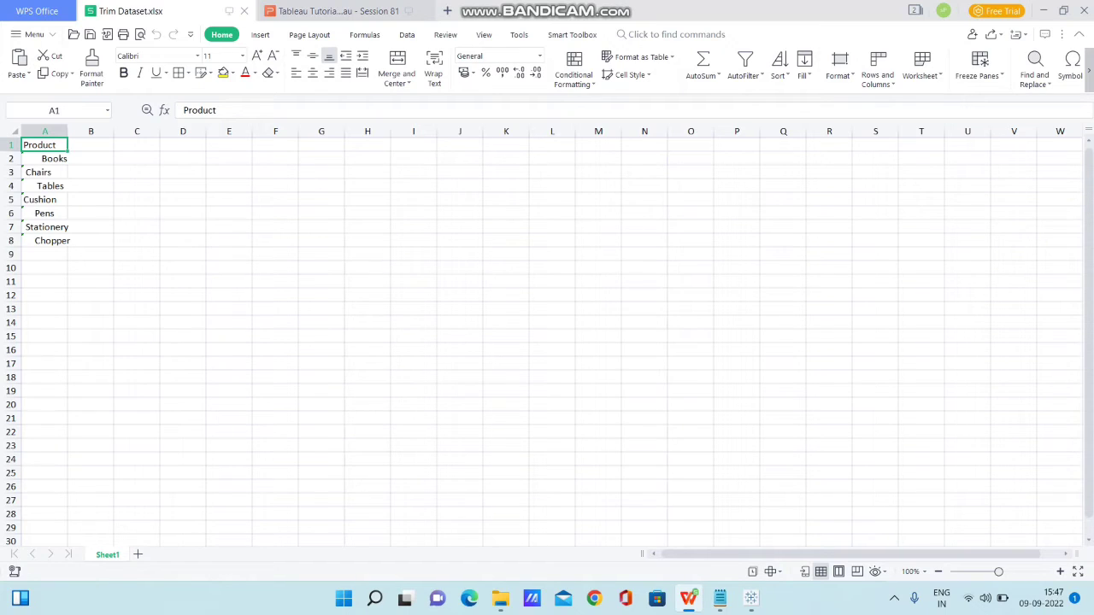
{"action": "left_click", "coordinate": [46, 159]}
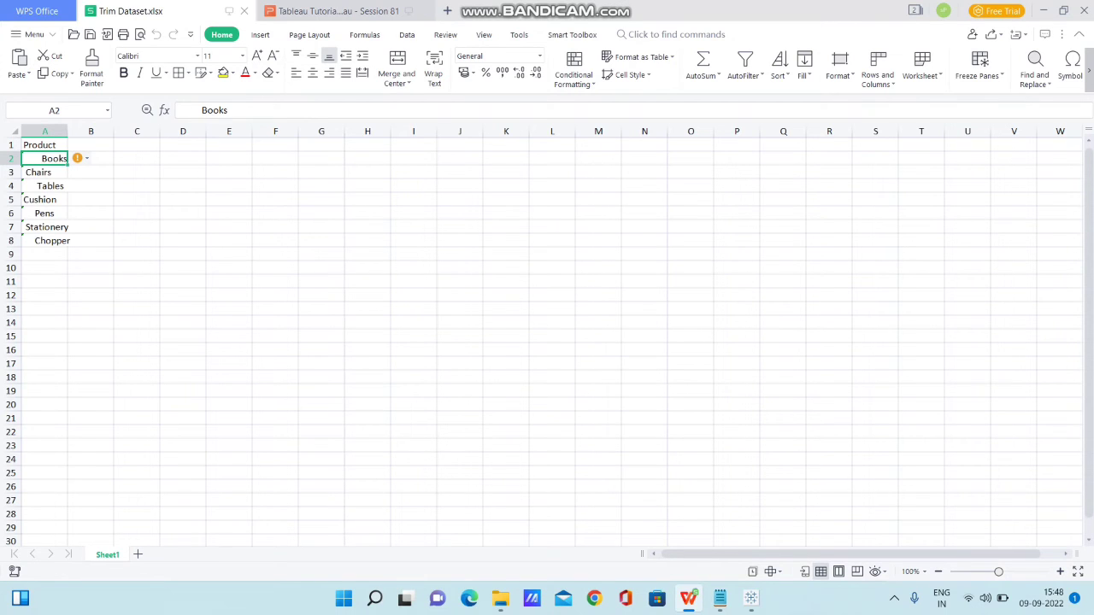
{"action": "left_click", "coordinate": [45, 281]}
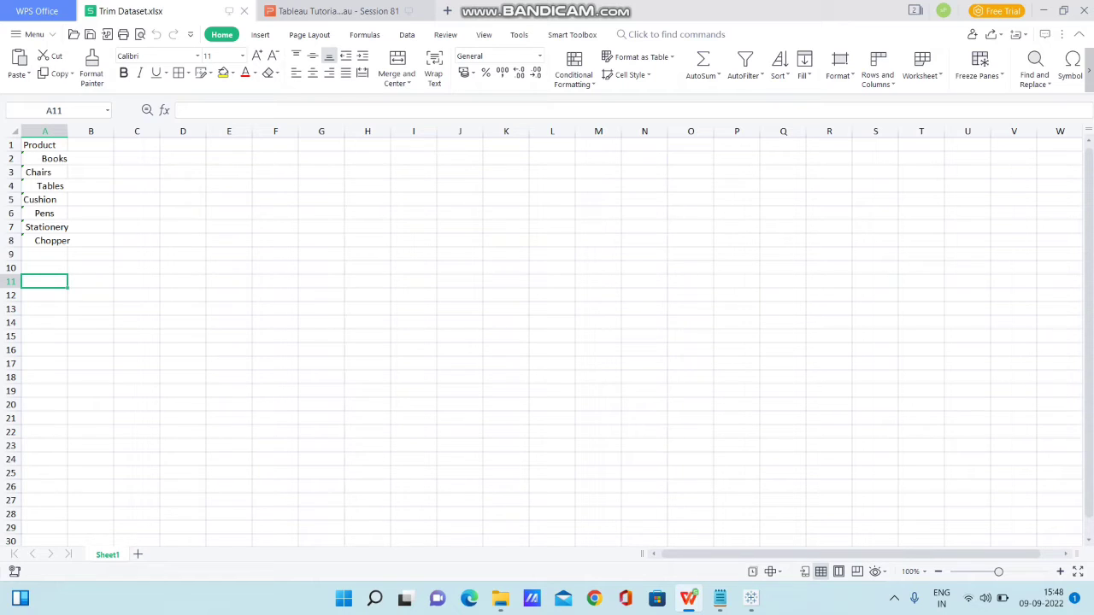
{"action": "left_click", "coordinate": [46, 158]}
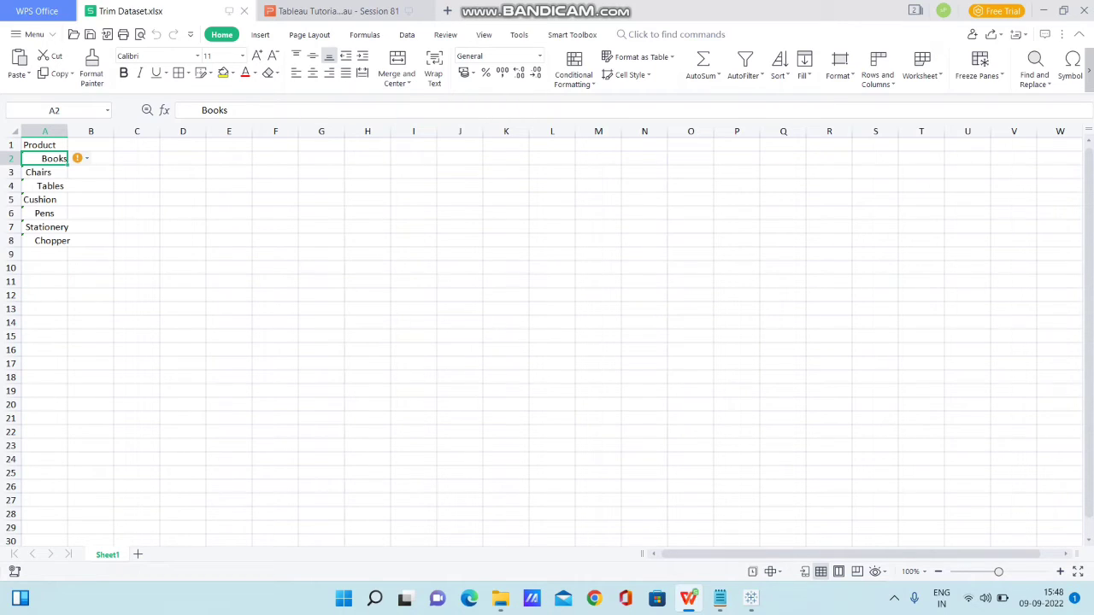
Retype the product names without spaces in column B: Books, Chairs, Tables, through Chopper.
{"action": "type", "text": "B"}
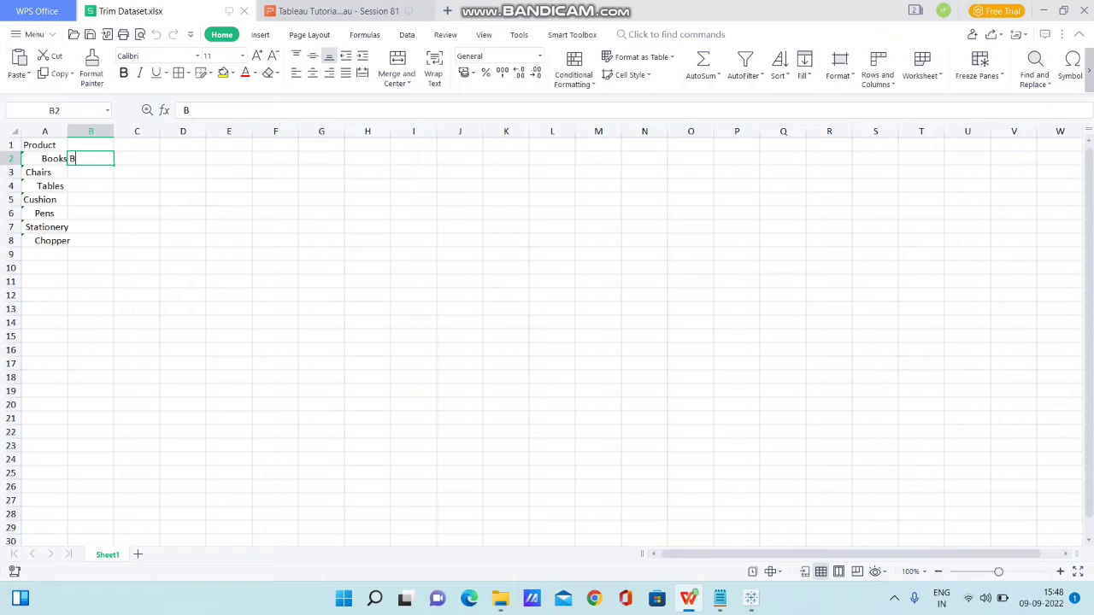
{"action": "type", "text": "ooks"}
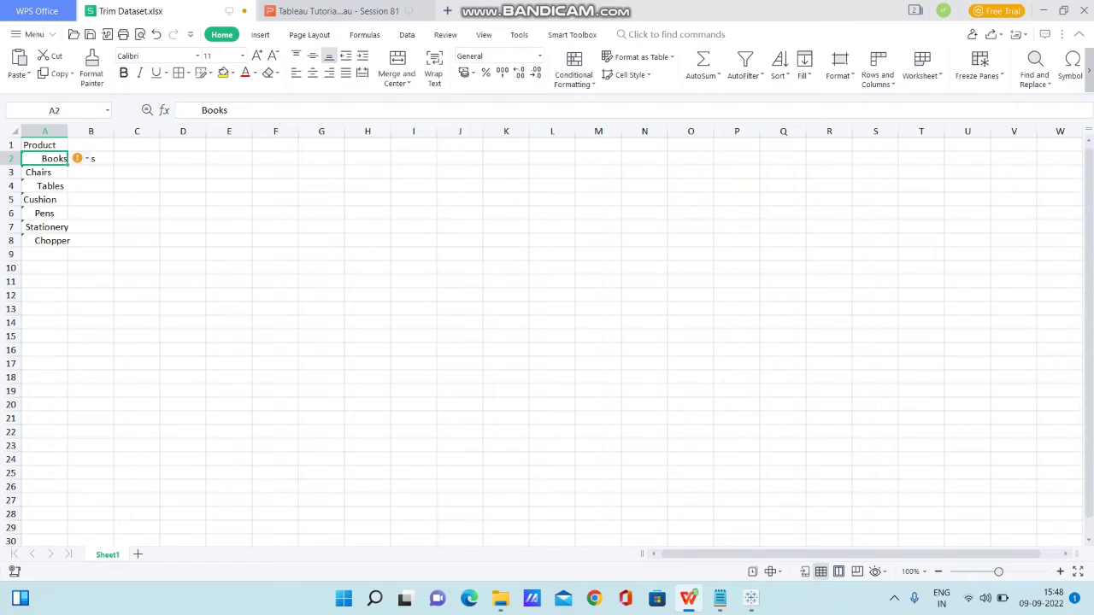
{"action": "left_click", "coordinate": [90, 158]}
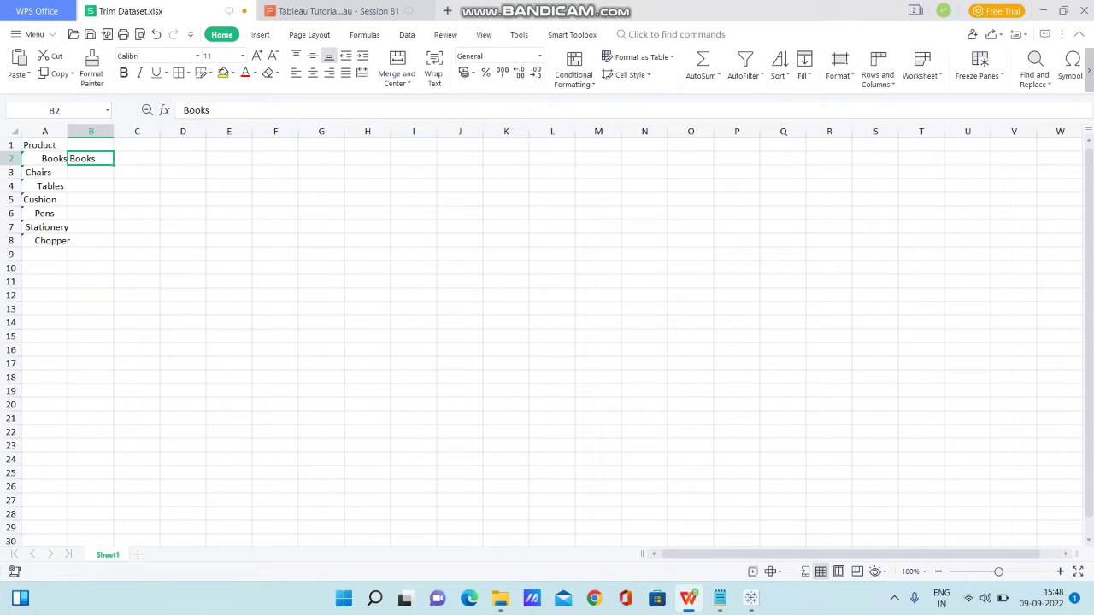
{"action": "left_click", "coordinate": [45, 158]}
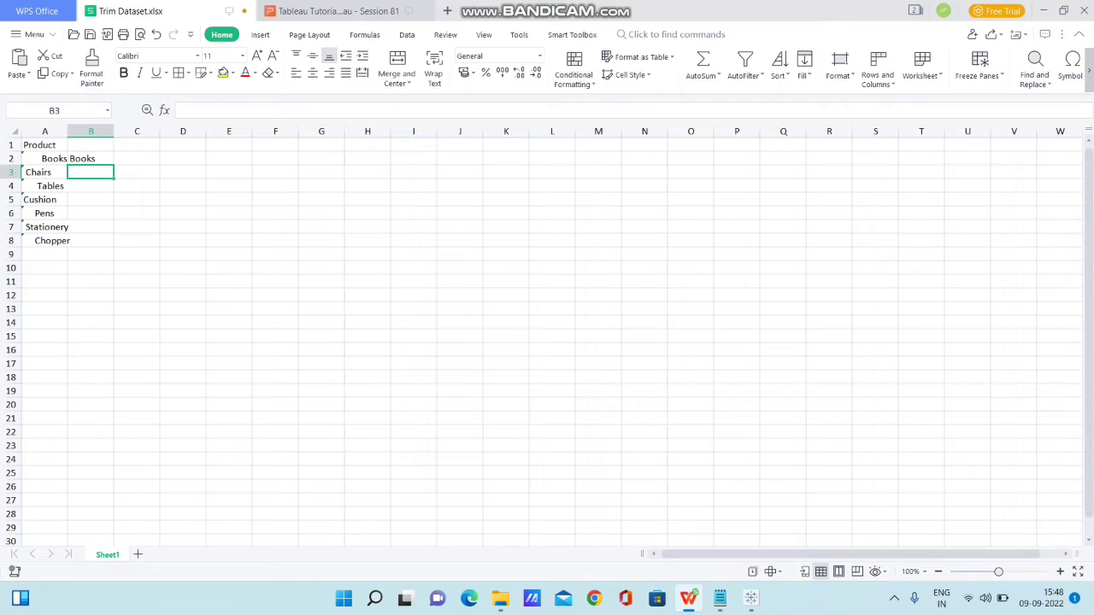
{"action": "type", "text": "Chairs"}
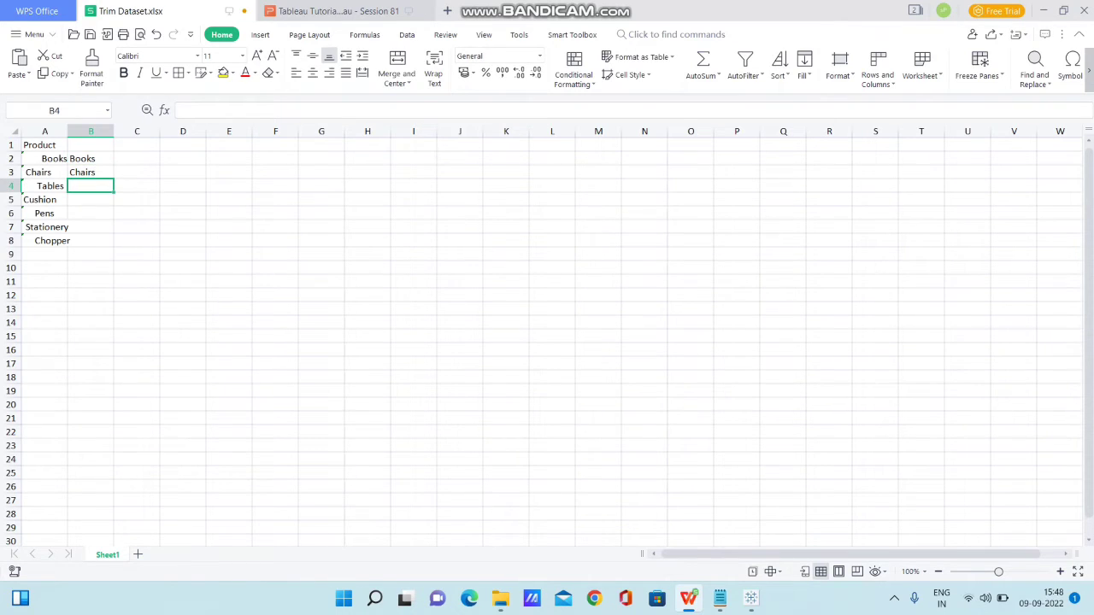
{"action": "type", "text": "Tables"}
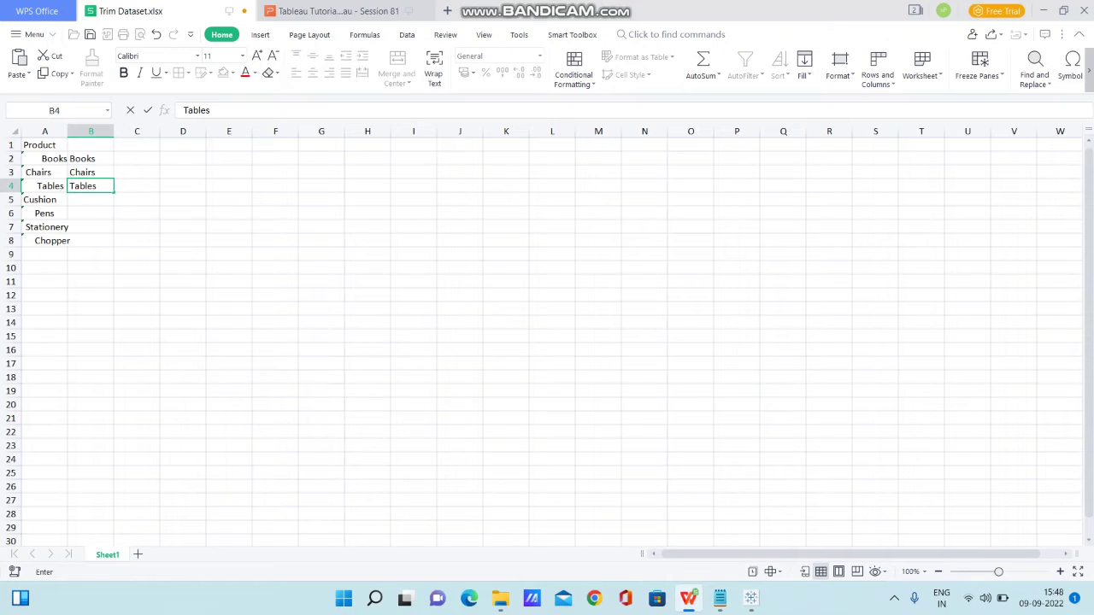
{"action": "type", "text": "Chu"}
{"action": "left_click", "coordinate": [91, 227]}
{"action": "type", "text": "Stationery"}
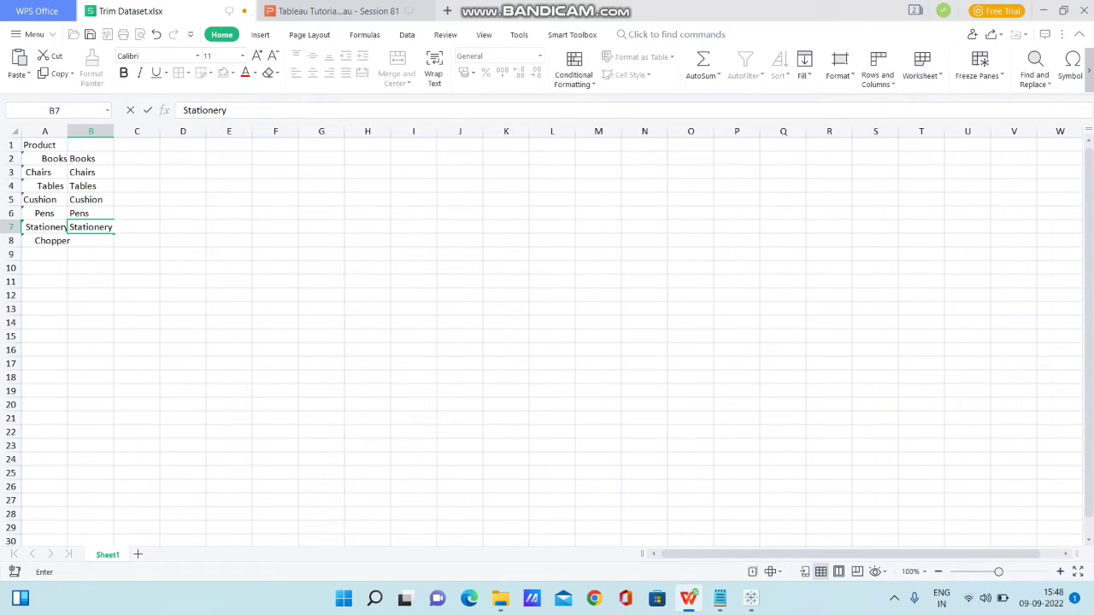
{"action": "type", "text": "C"}
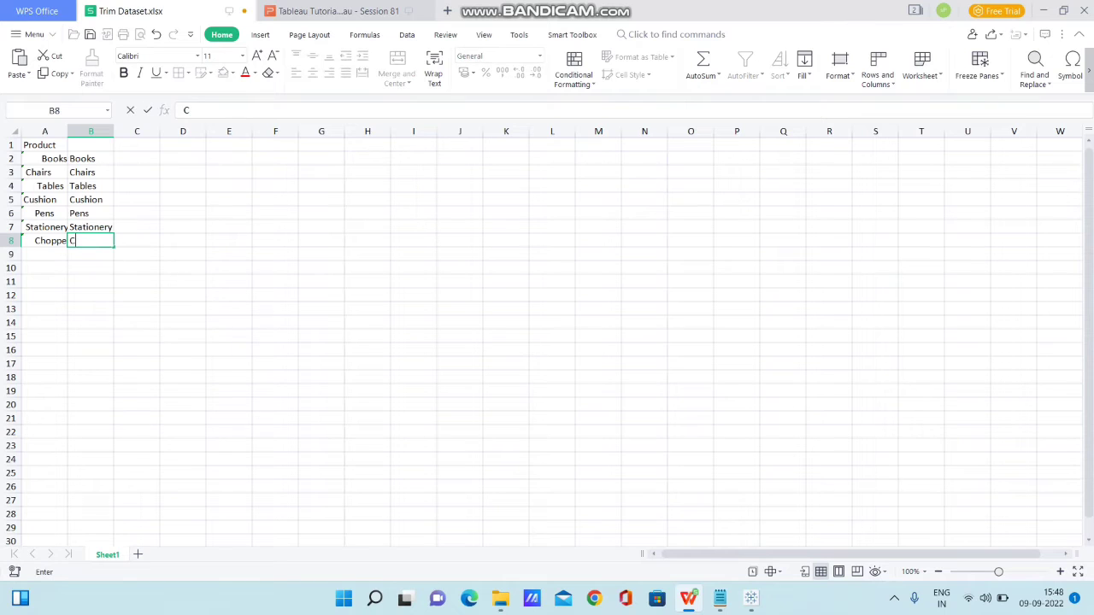
{"action": "type", "text": "hooper"}
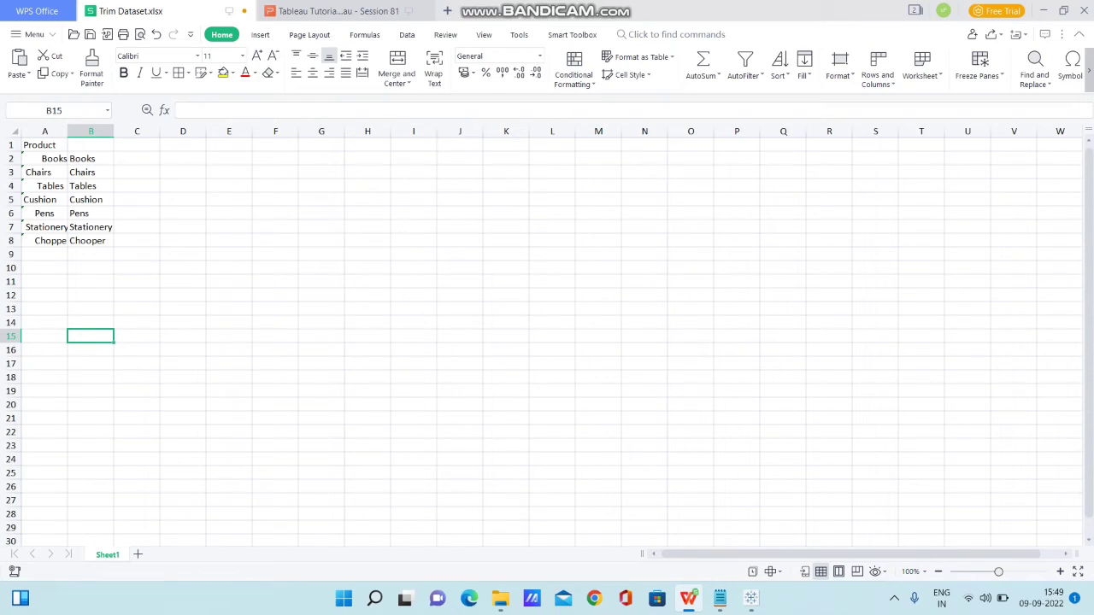
Switch to the Tableau window showing Sheet 1's seven spaced Product values.
{"action": "left_click", "coordinate": [45, 131]}
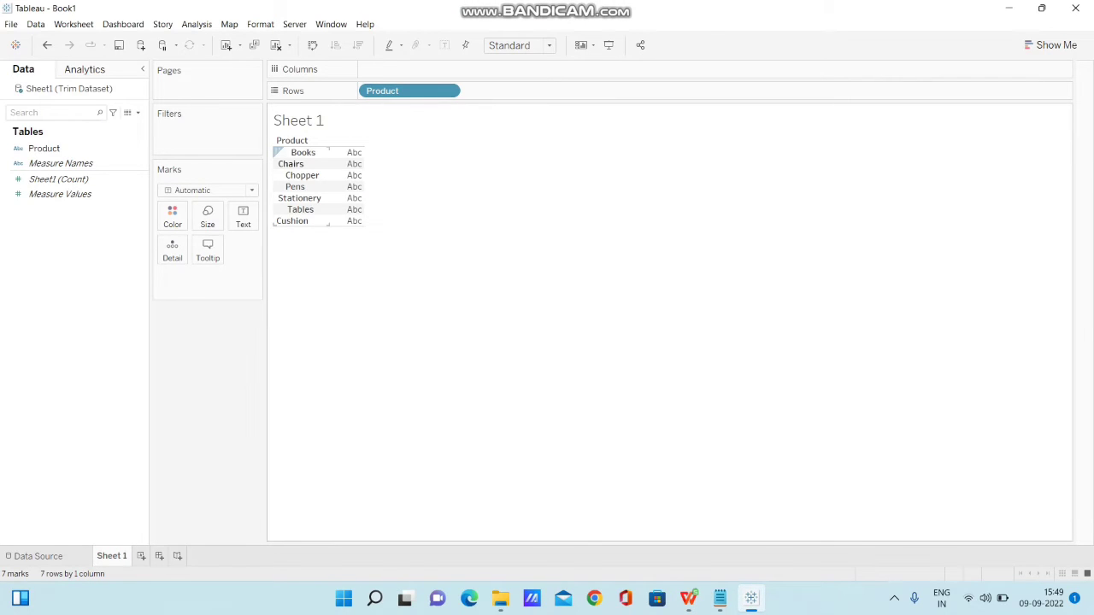
Create an empty calculated field, Calculation1, from the Data pane menu.
{"action": "left_click", "coordinate": [299, 198]}
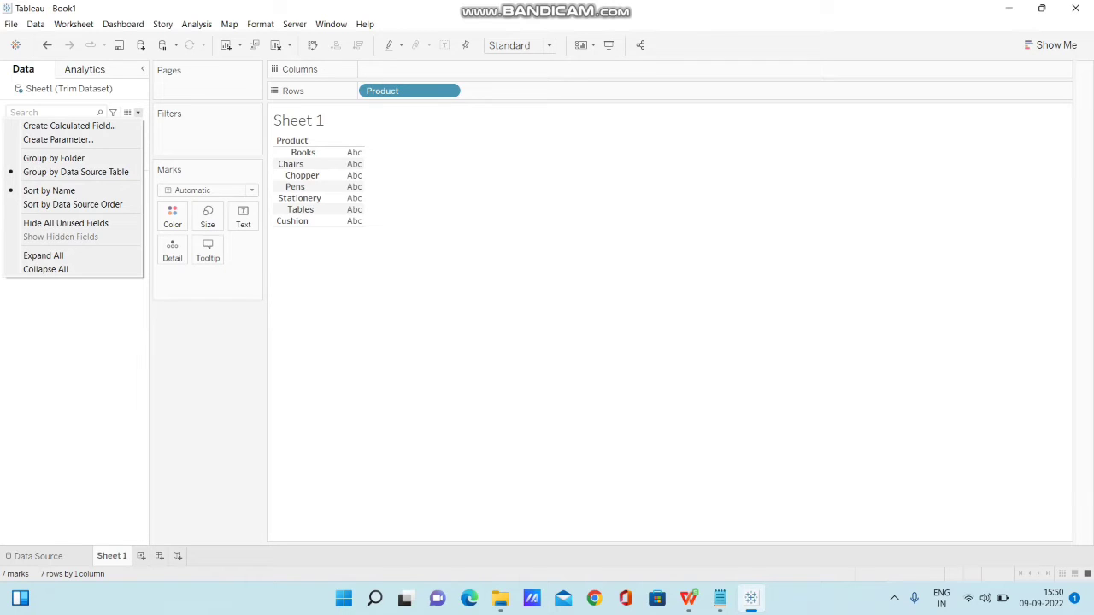
{"action": "mouse_move", "coordinate": [68, 126]}
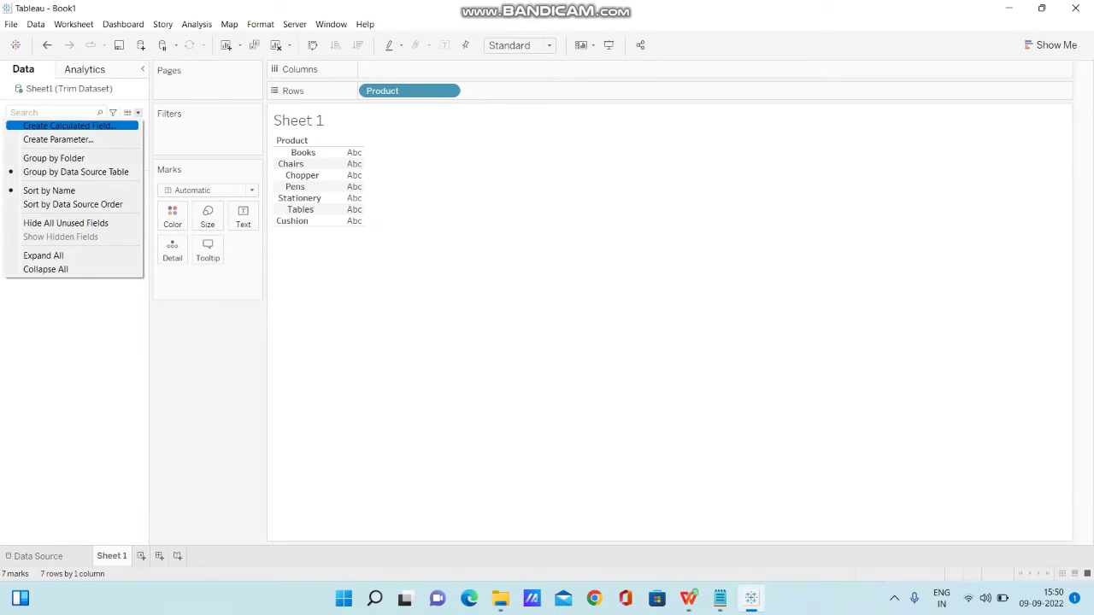
{"action": "left_click", "coordinate": [68, 126]}
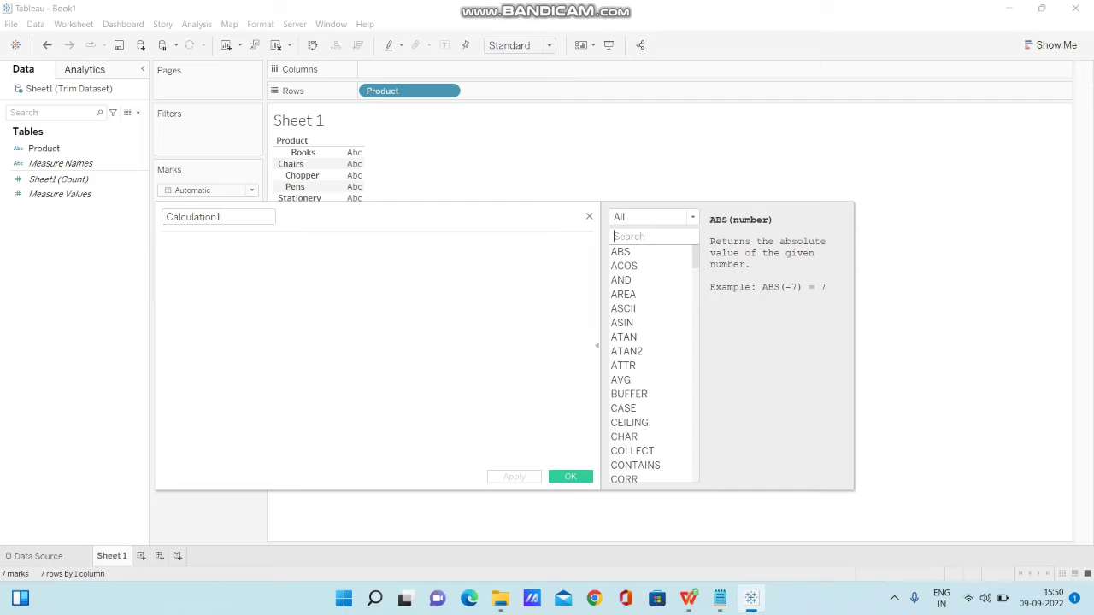
Filter the function reference with 'tri' and show TRIM's description.
{"action": "type", "text": "trim"}
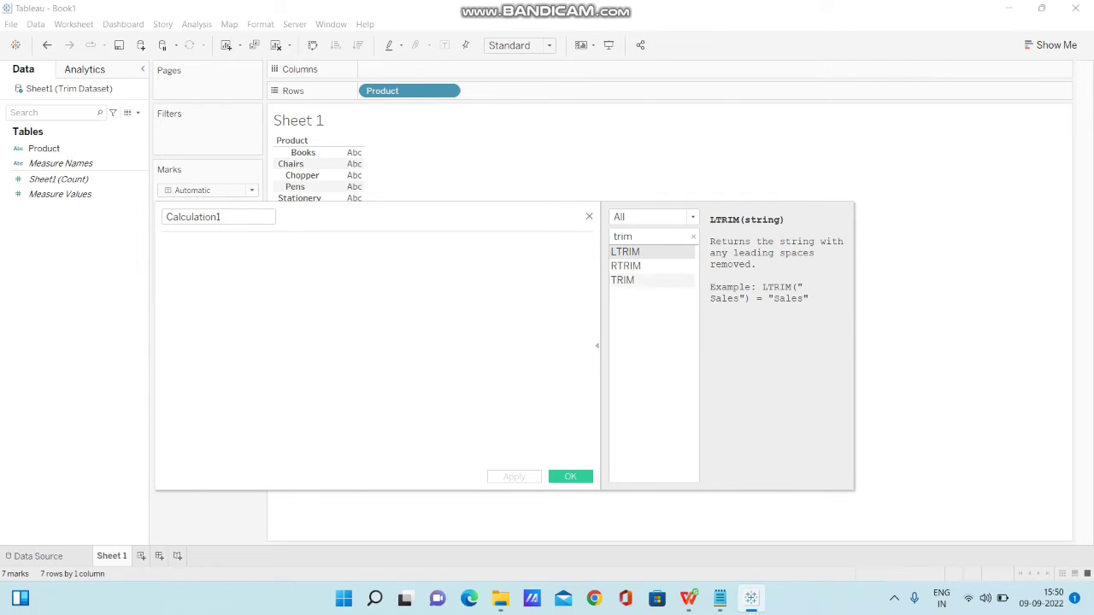
{"action": "left_click", "coordinate": [622, 280]}
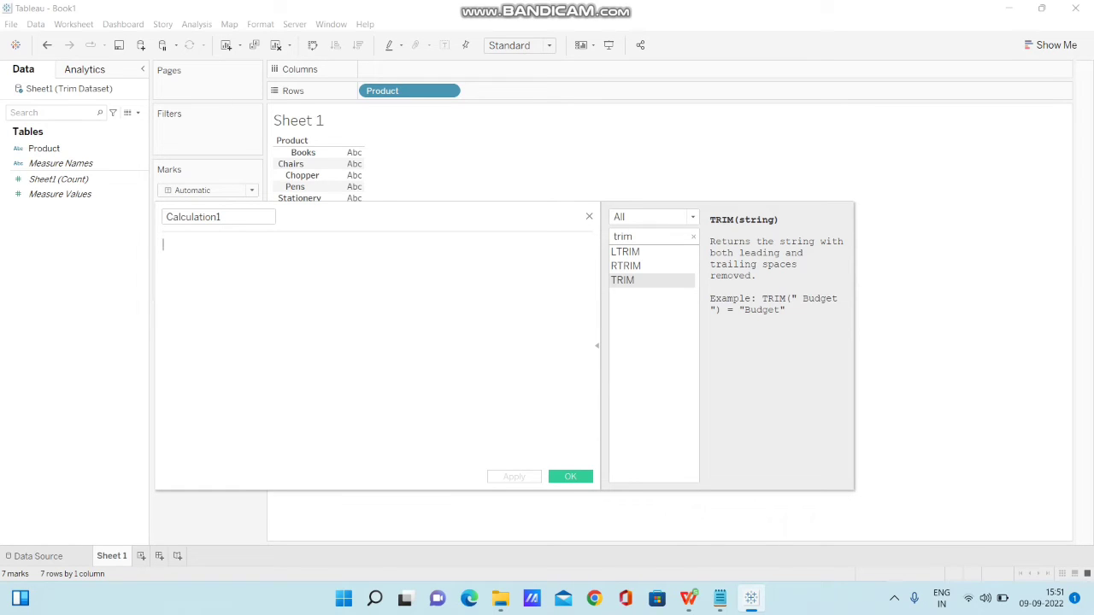
Enter the formula TRIM(" Tableau ") and delete the stray comma.
{"action": "type", "text": "Tr"}
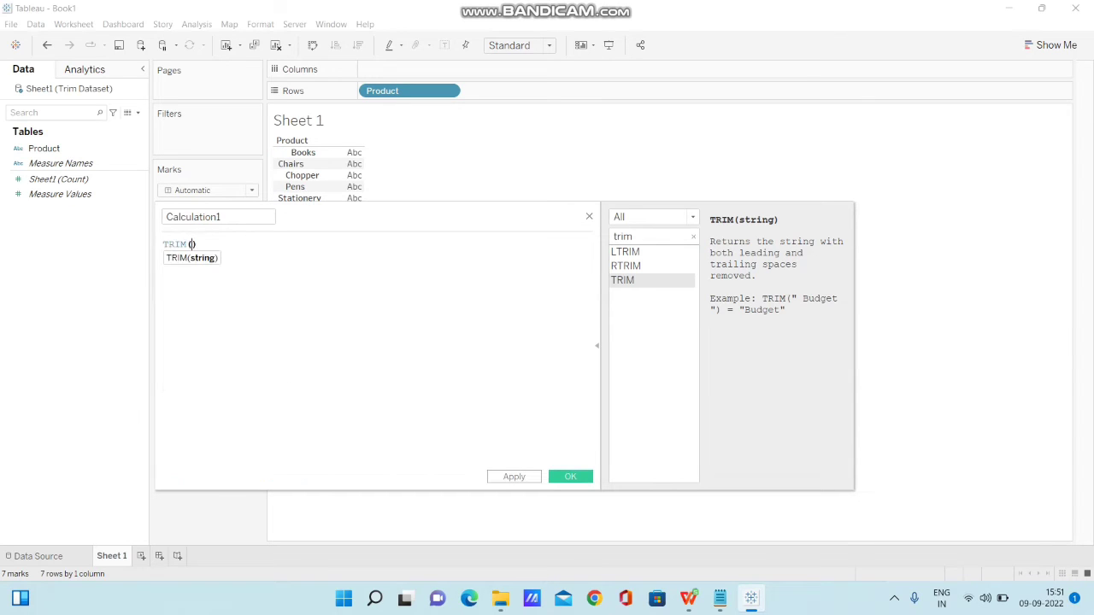
{"action": "type", "text": "\""}
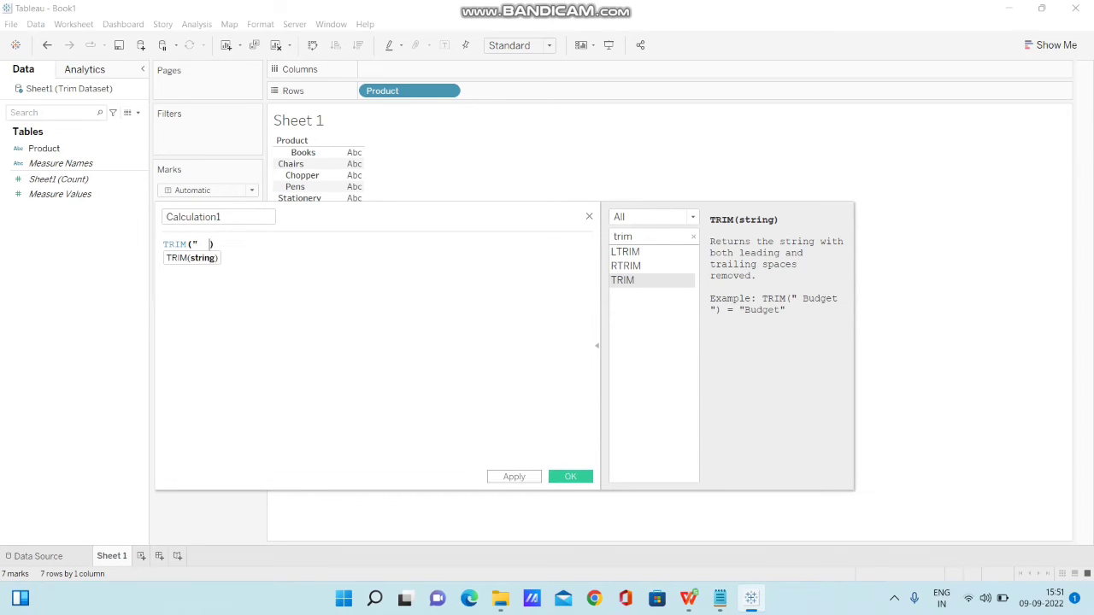
{"action": "type", "text": "Tableau"}
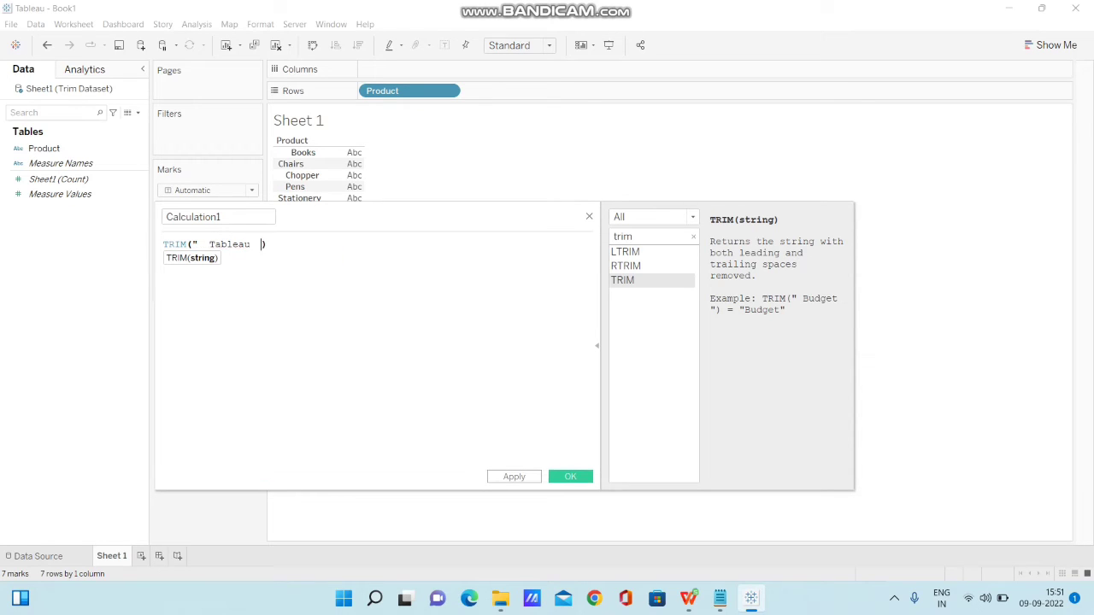
{"action": "type", "text": "\""}
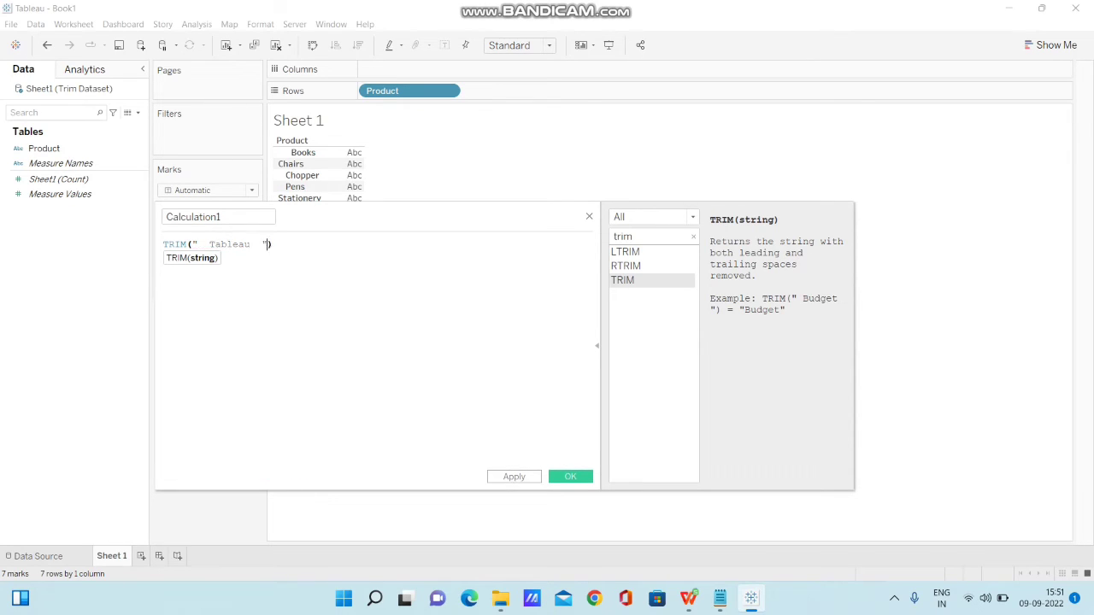
{"action": "type", "text": ","}
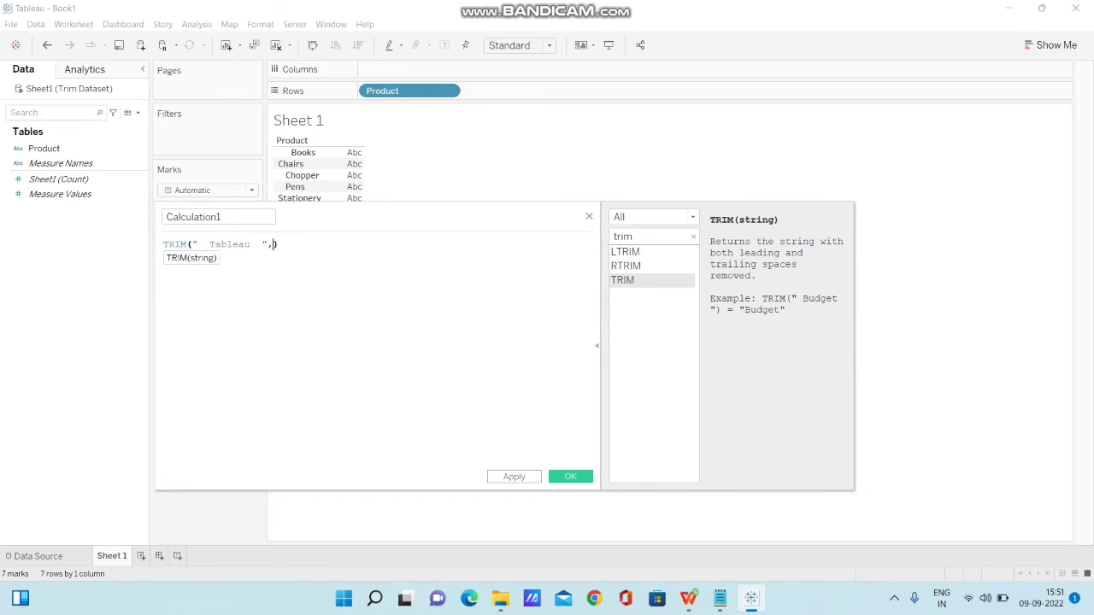
{"action": "key", "text": "backspace"}
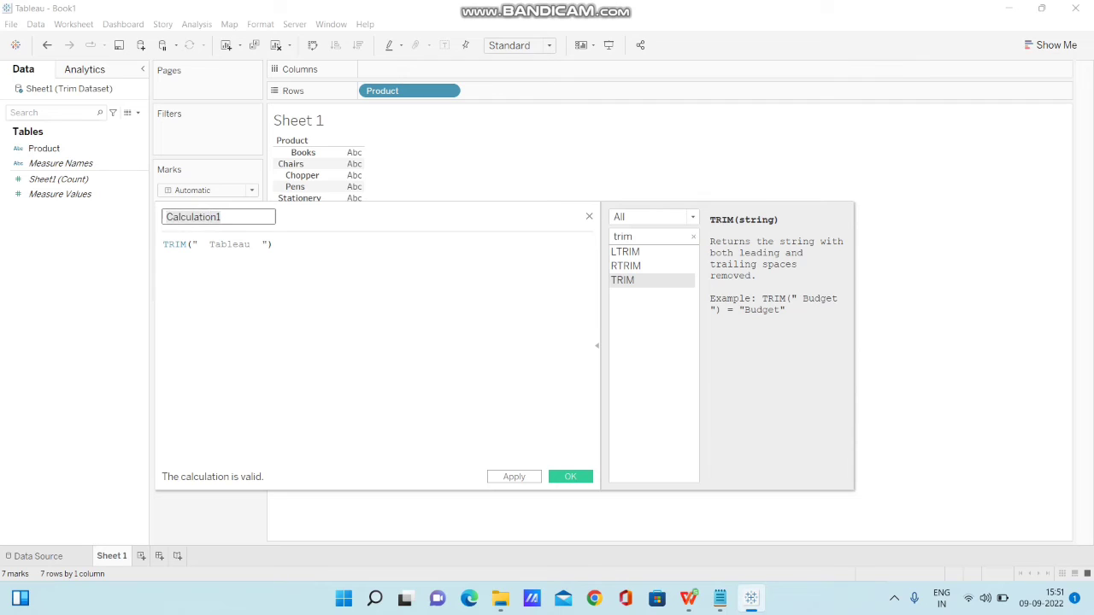
Name the calculated field Trim and save it.
{"action": "type", "text": "Trim"}
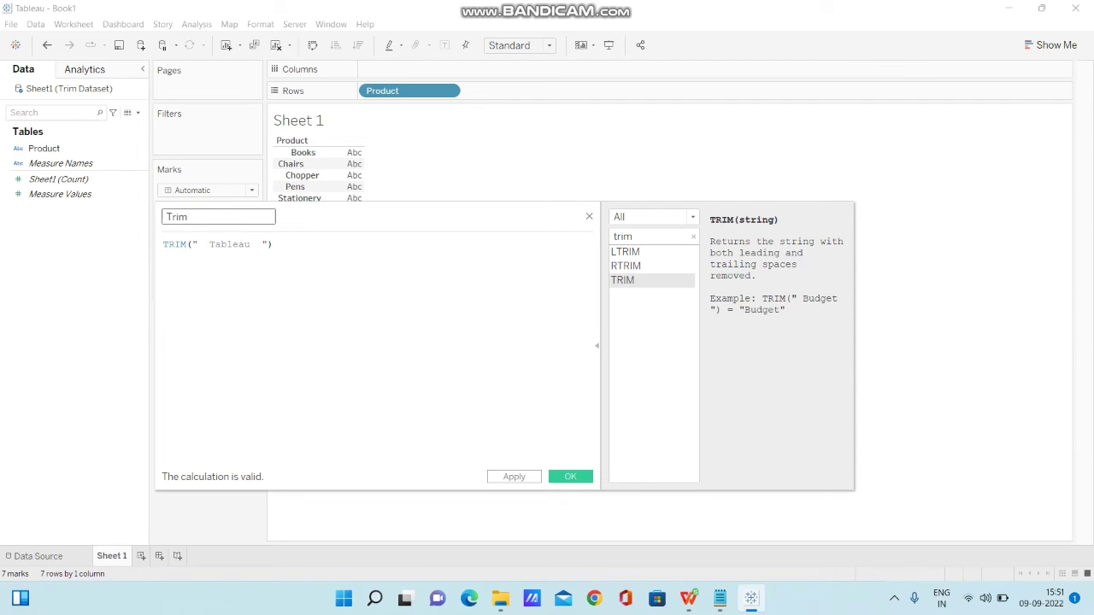
{"action": "left_click", "coordinate": [217, 216]}
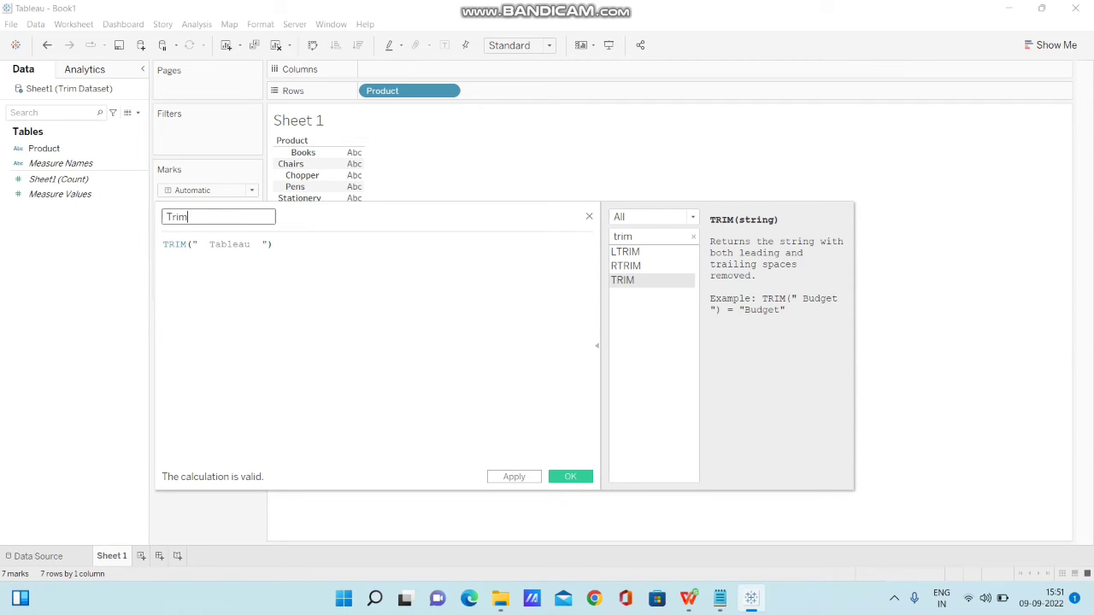
{"action": "left_click", "coordinate": [571, 476]}
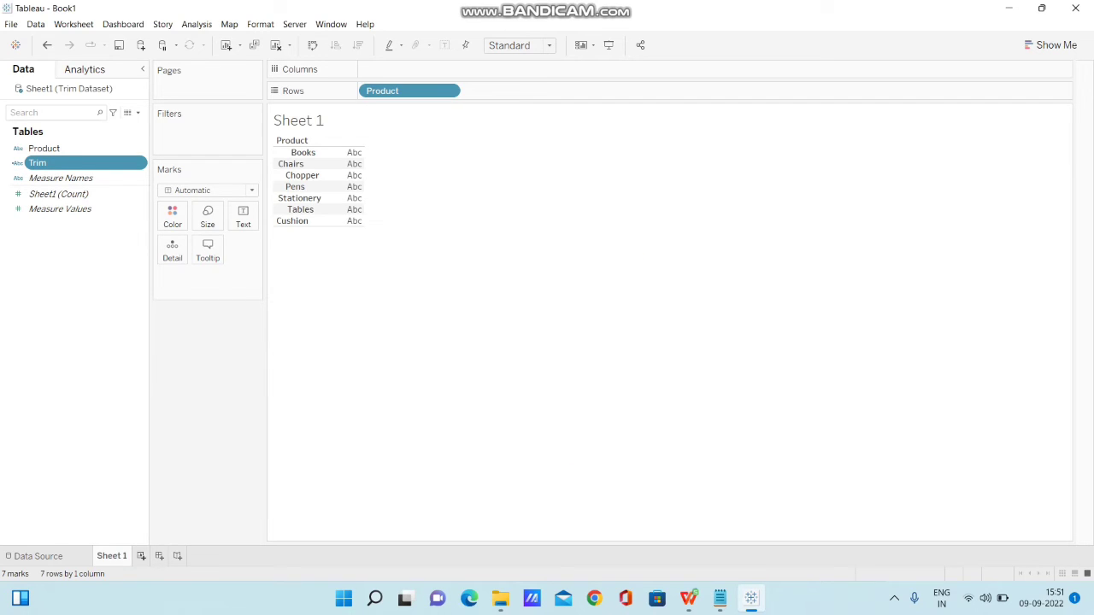
Create Sheet 2 set to Fit Width, then go back to Sheet 1.
{"action": "left_click", "coordinate": [180, 556]}
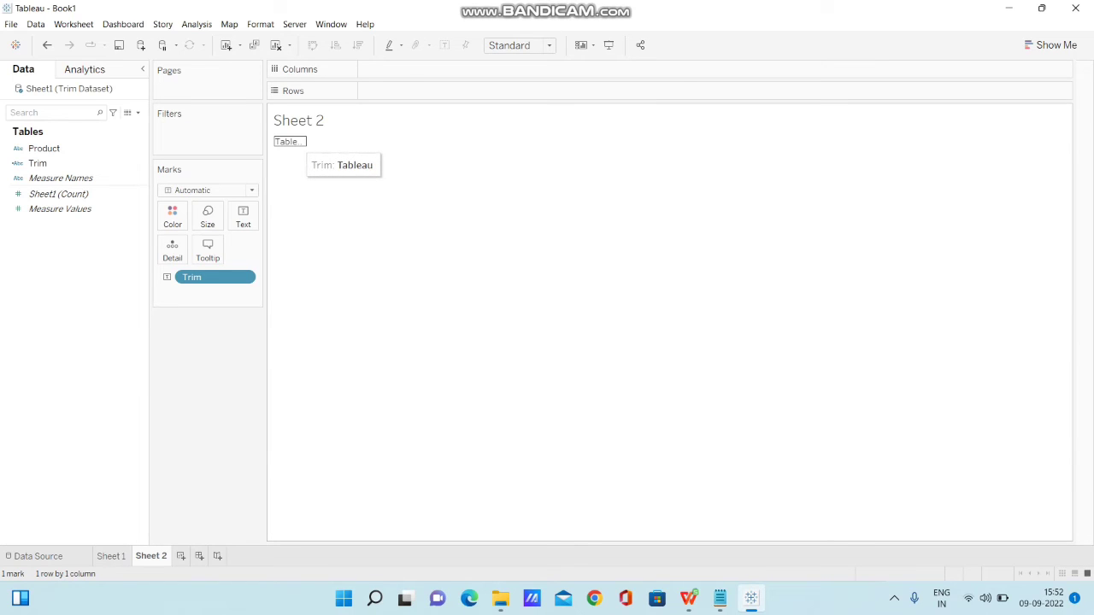
{"action": "left_click", "coordinate": [548, 45]}
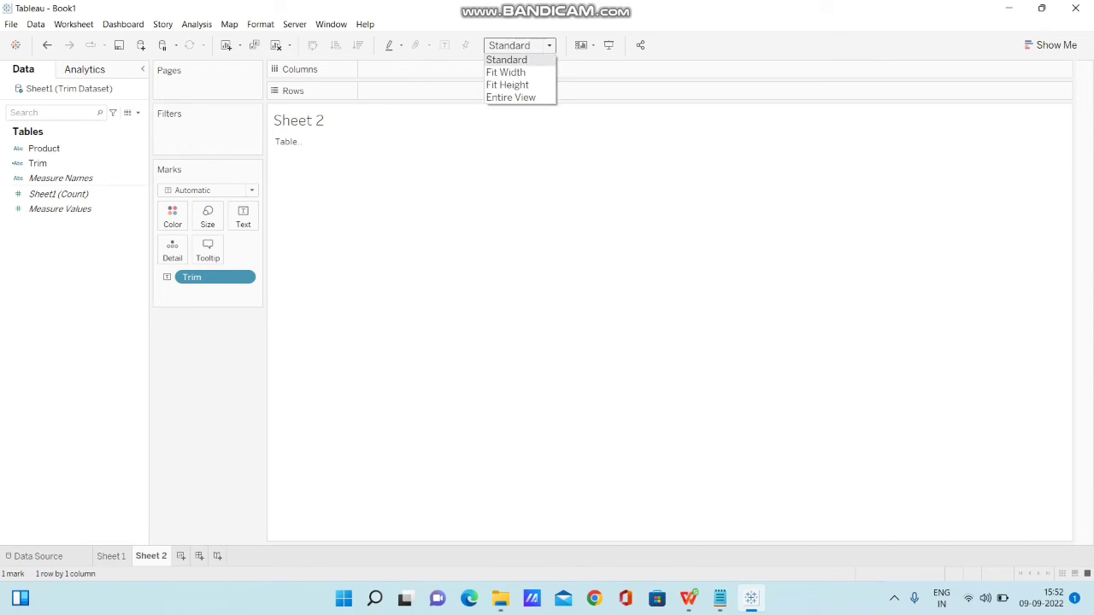
{"action": "mouse_move", "coordinate": [505, 72]}
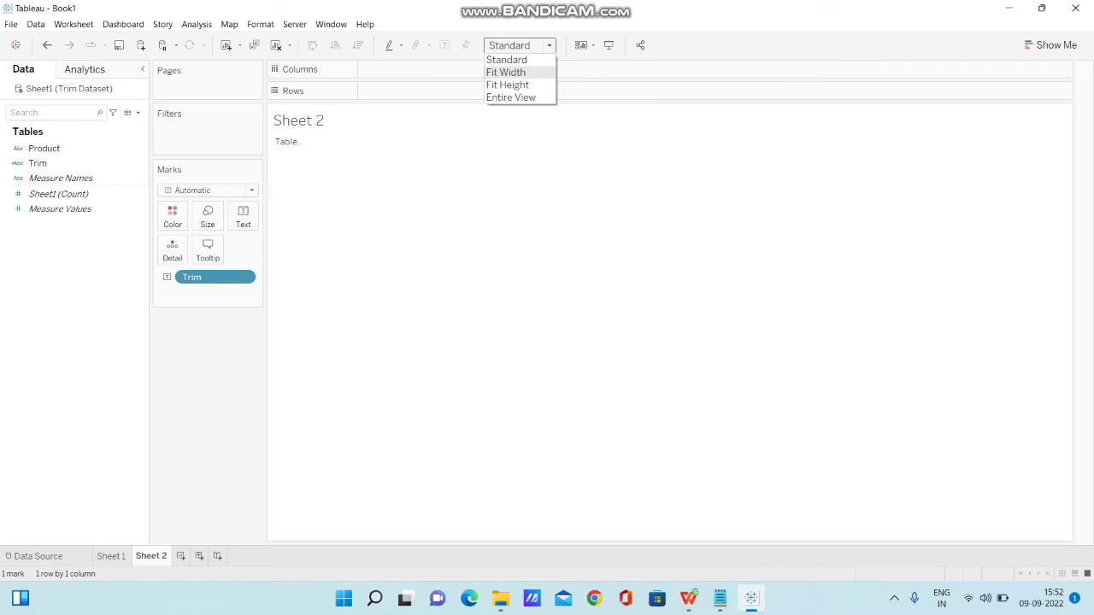
{"action": "left_click", "coordinate": [506, 72]}
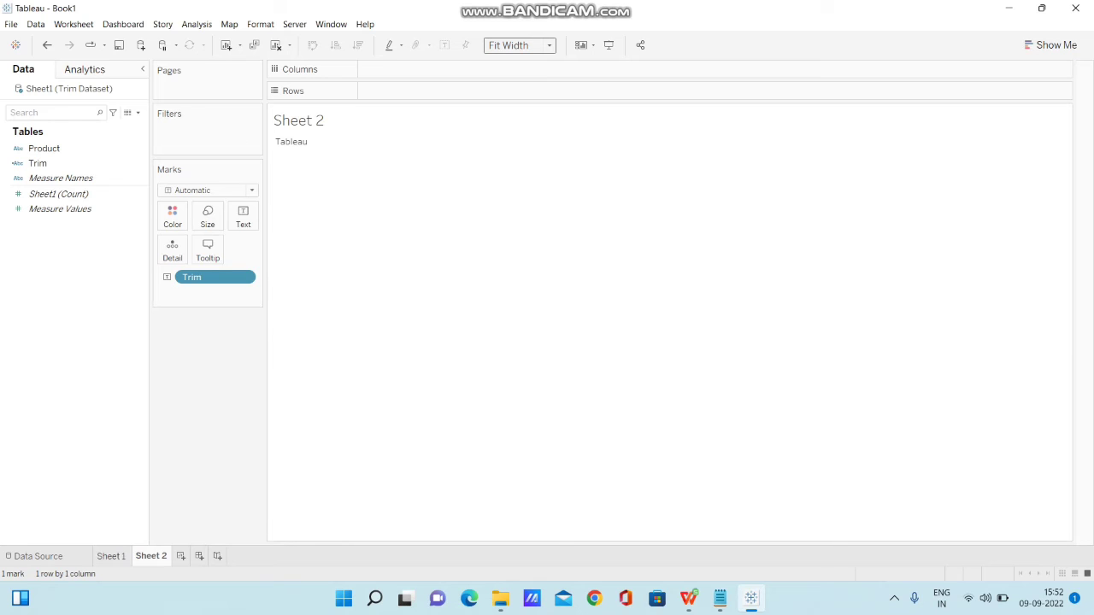
{"action": "left_click", "coordinate": [110, 557]}
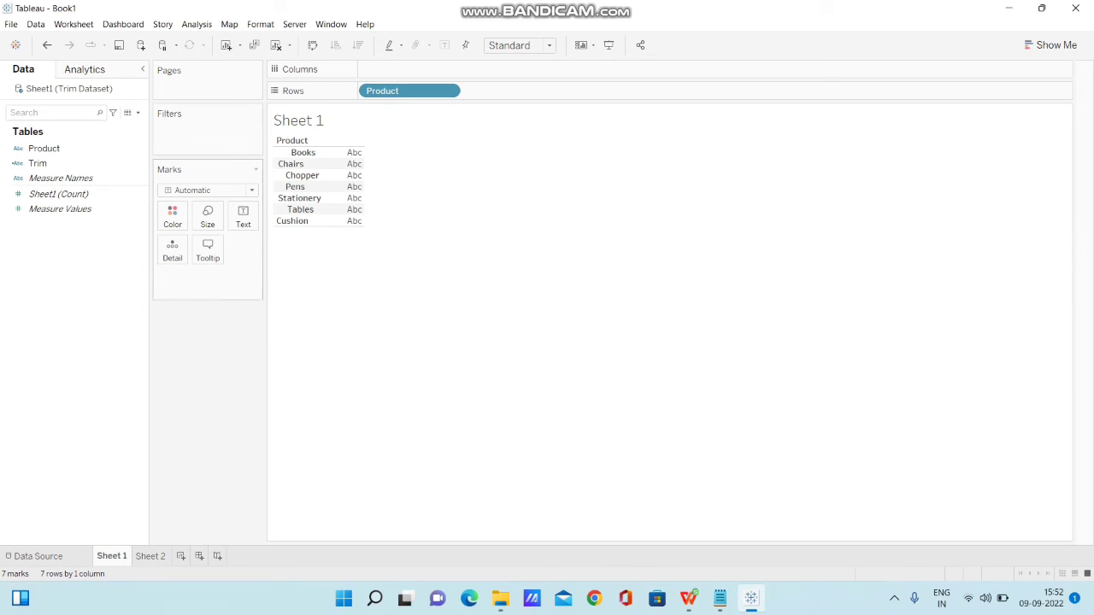
Edit the Trim field, replacing the quoted Tableau string with [Product], and save.
{"action": "right_click", "coordinate": [37, 162]}
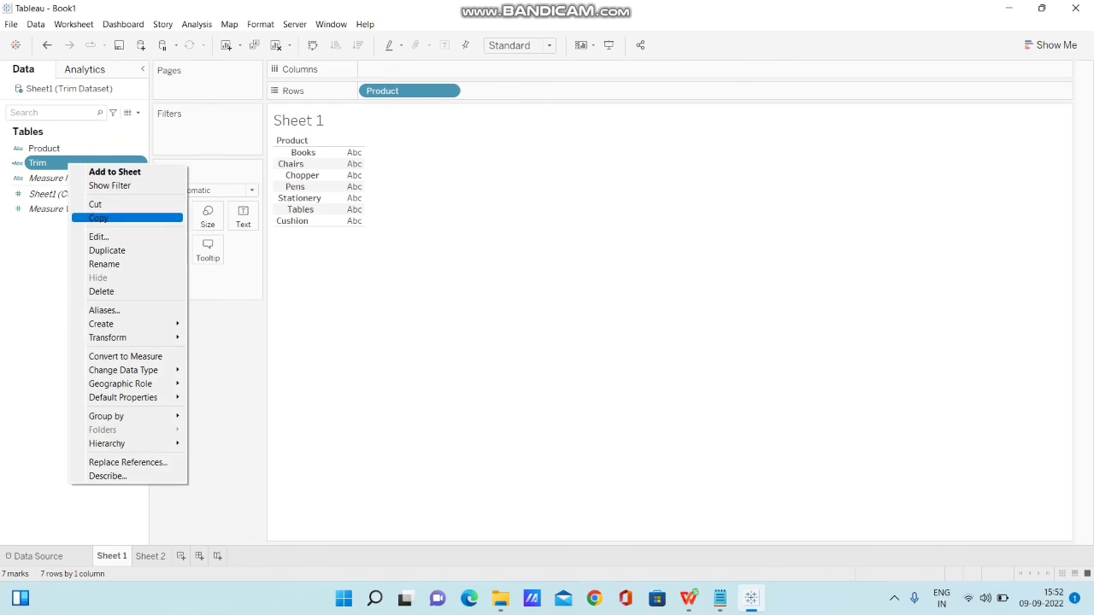
{"action": "left_click", "coordinate": [98, 237]}
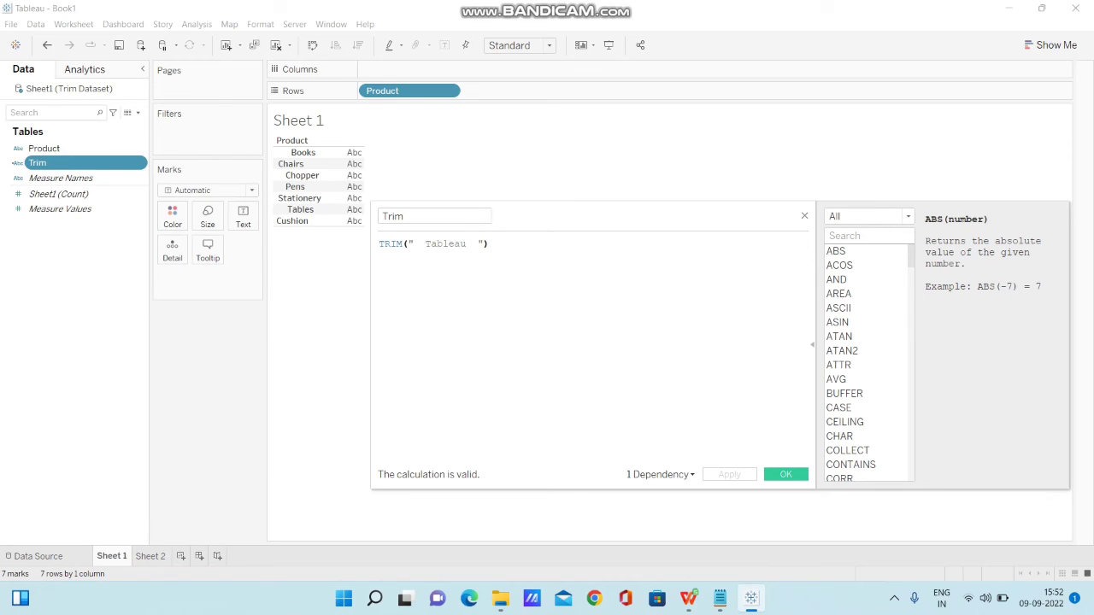
{"action": "left_click", "coordinate": [479, 244]}
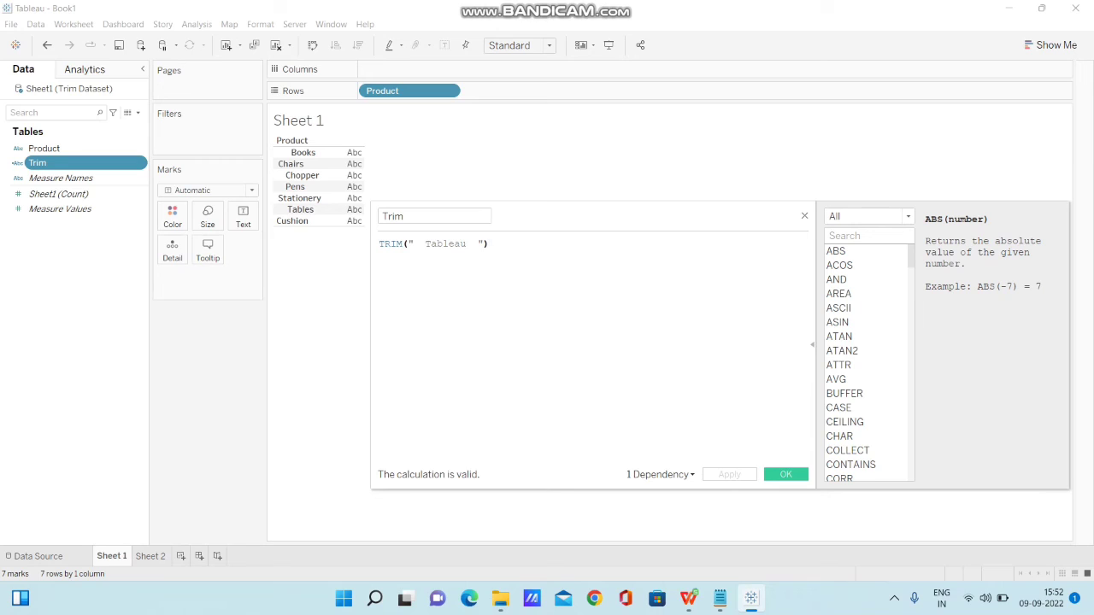
{"action": "left_click", "coordinate": [488, 243]}
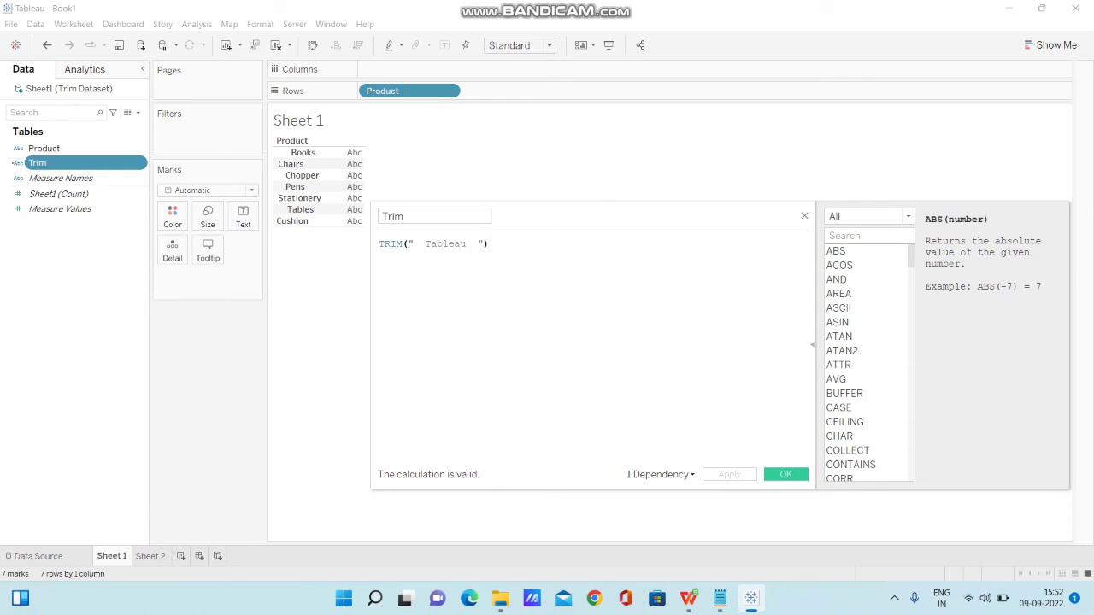
{"action": "double_click", "coordinate": [444, 244]}
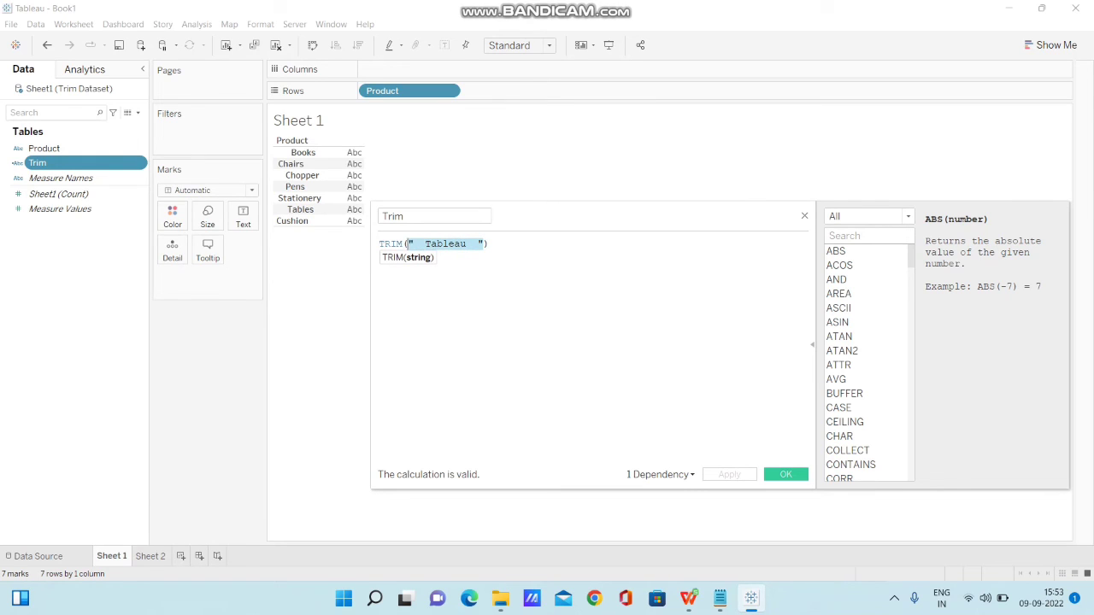
{"action": "type", "text": "pro)"}
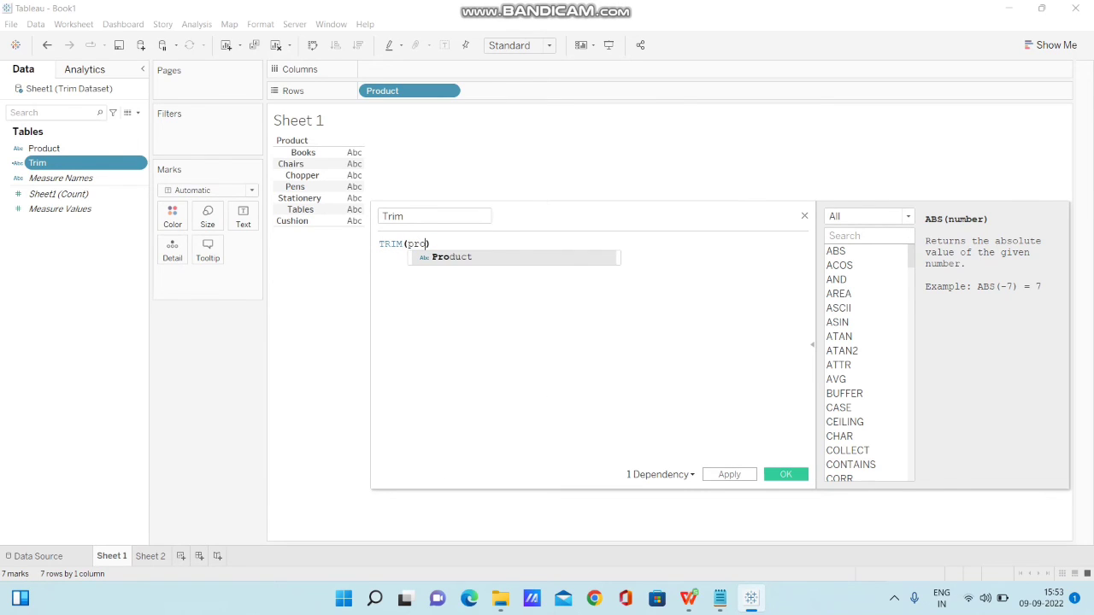
{"action": "type", "text": "du"}
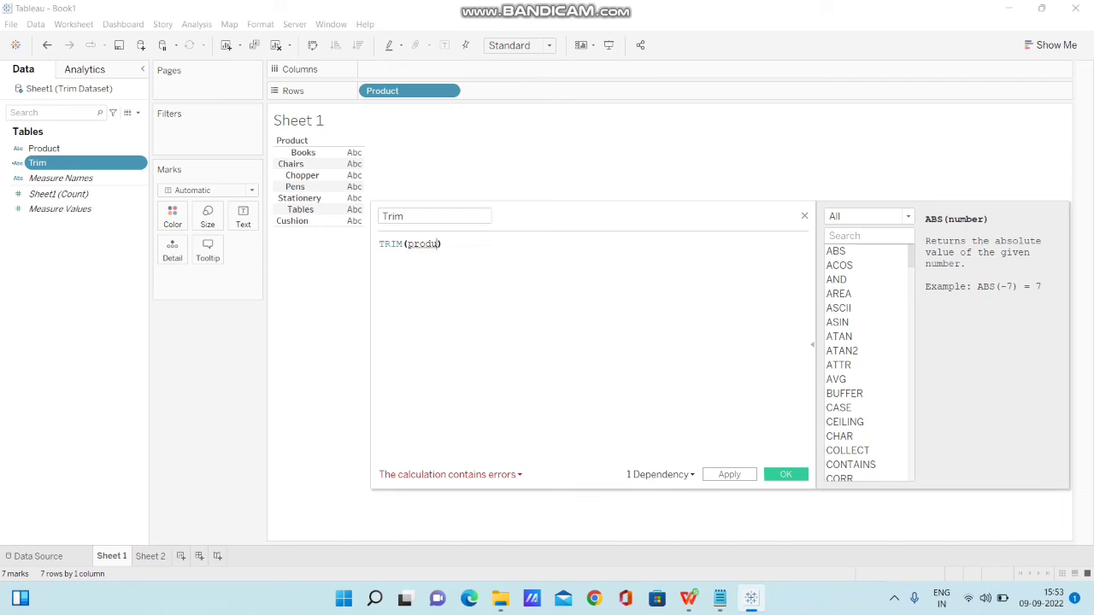
{"action": "type", "text": "[Product]"}
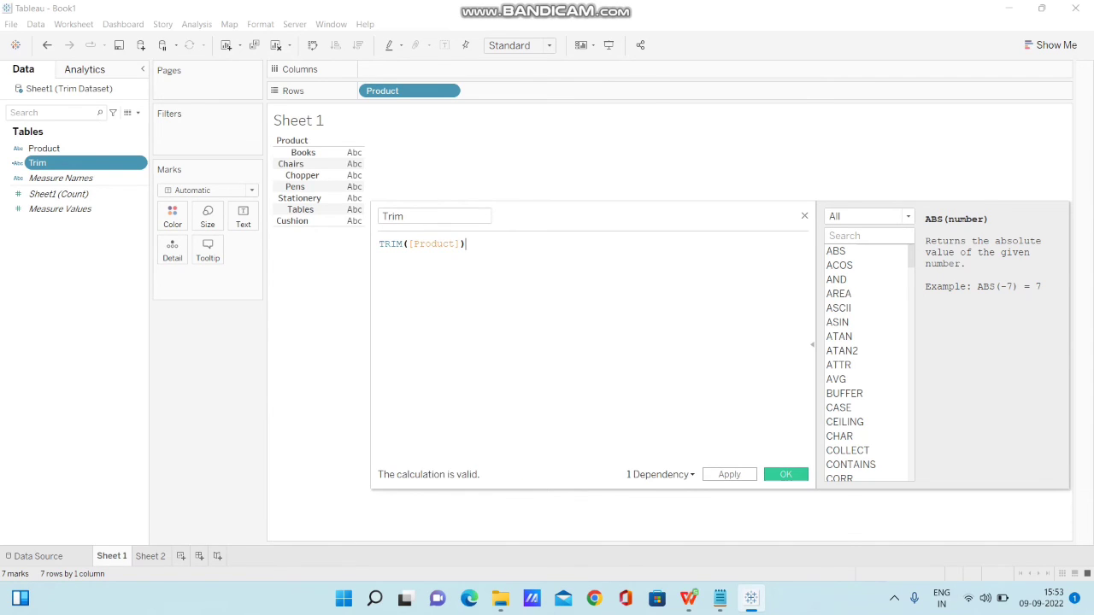
{"action": "left_click", "coordinate": [785, 474]}
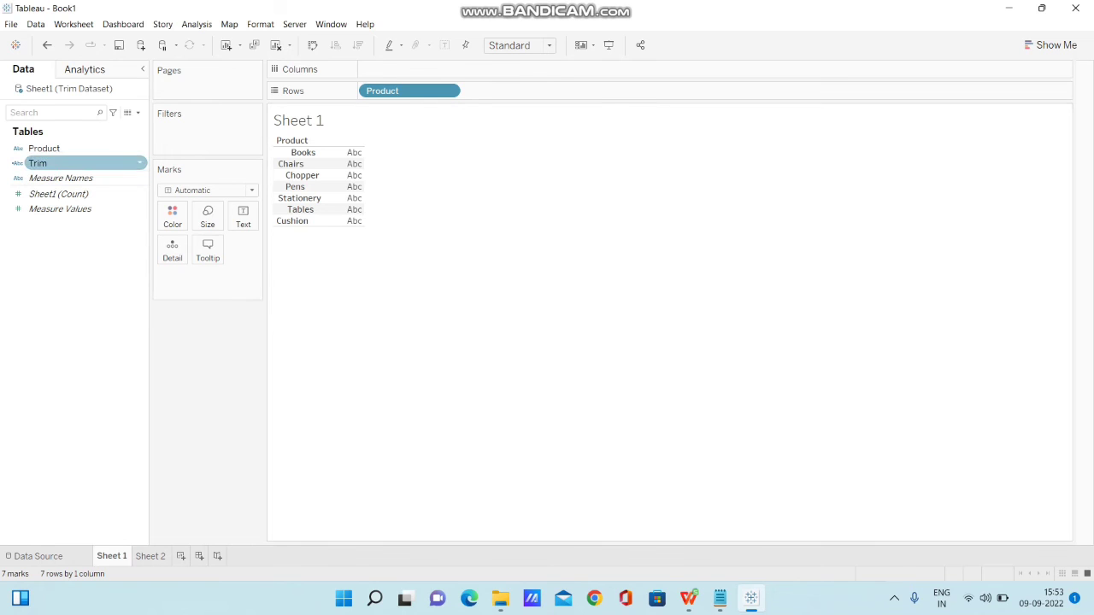
Add Trim to the Text mark beside Product, set Fit Width, and select Pens.
{"action": "left_click_drag", "start_coordinate": [38, 162], "coordinate": [208, 276]}
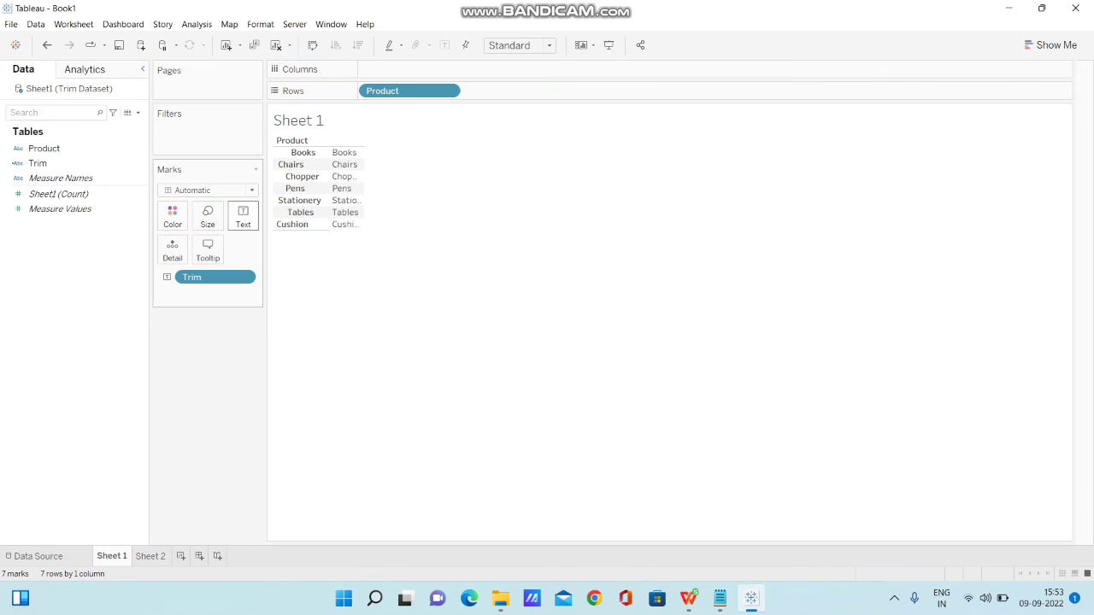
{"action": "left_click", "coordinate": [548, 44]}
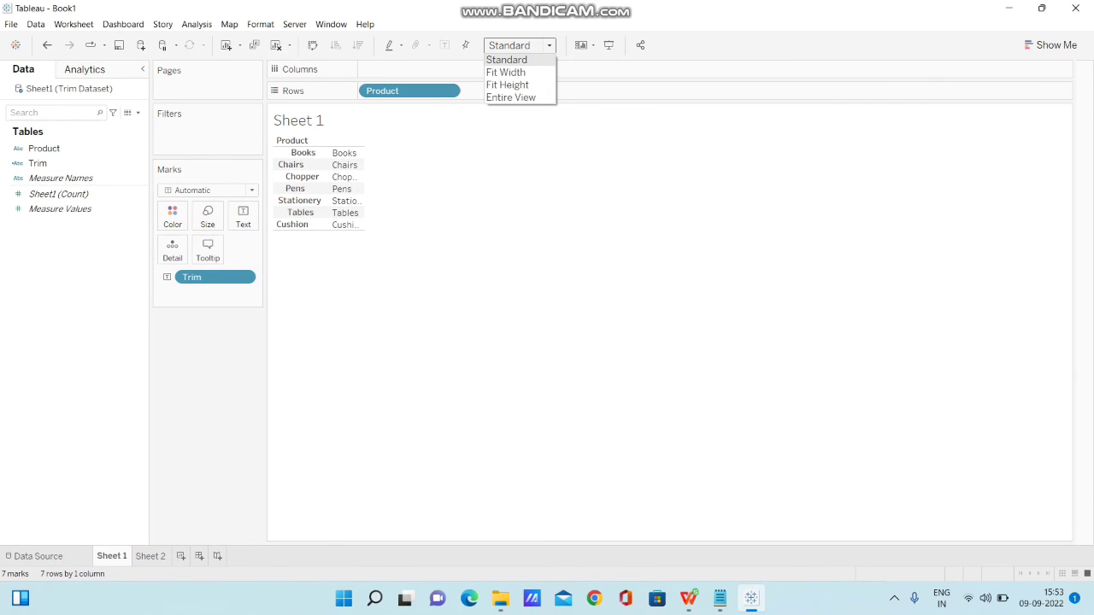
{"action": "left_click", "coordinate": [505, 72]}
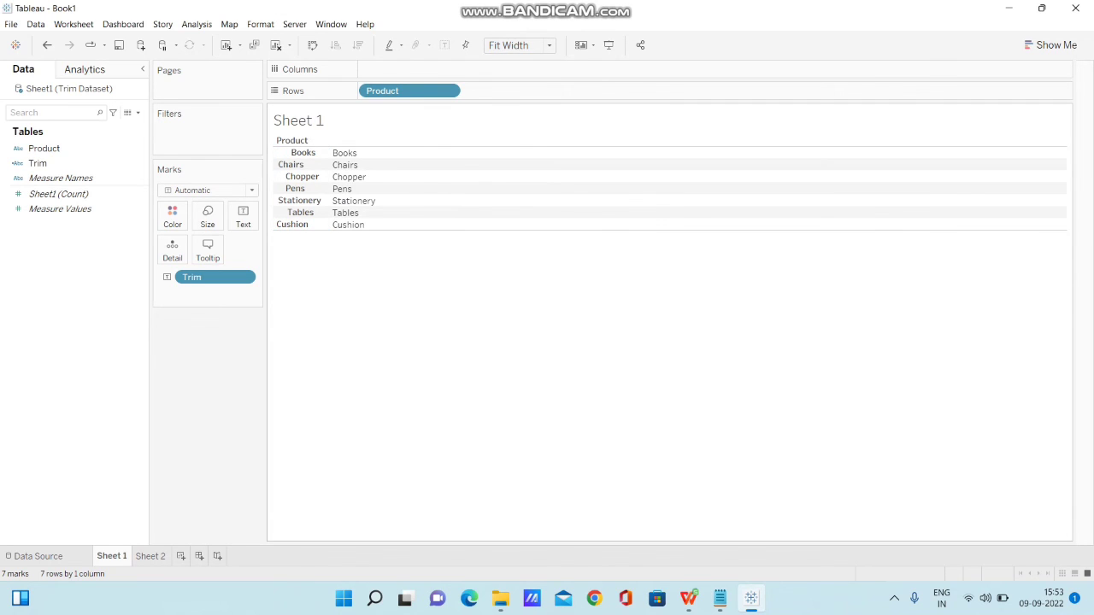
{"action": "mouse_move", "coordinate": [344, 164]}
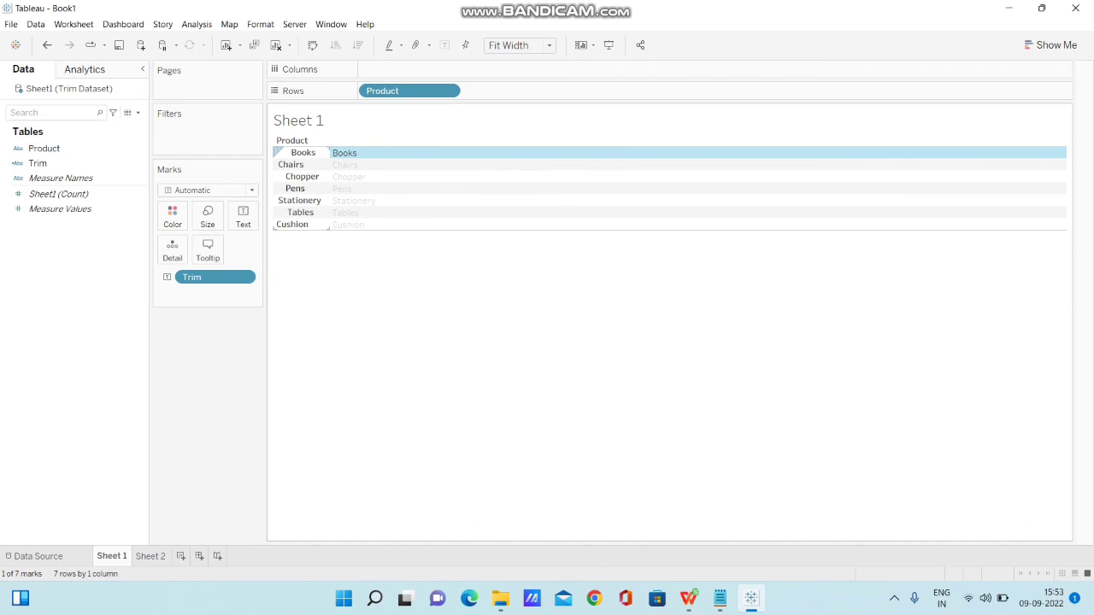
{"action": "left_click", "coordinate": [342, 188]}
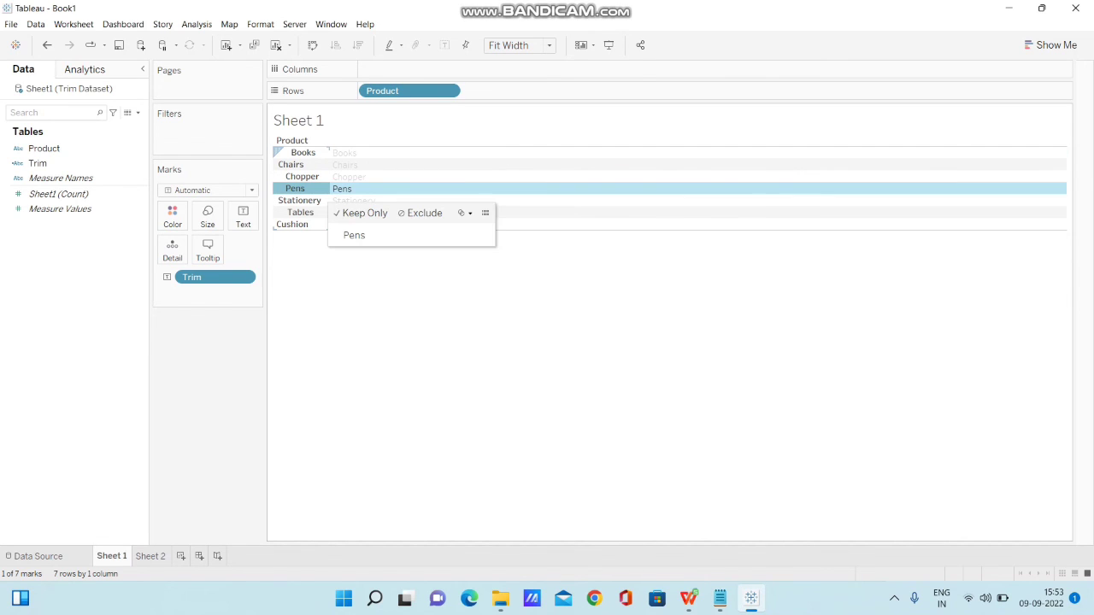